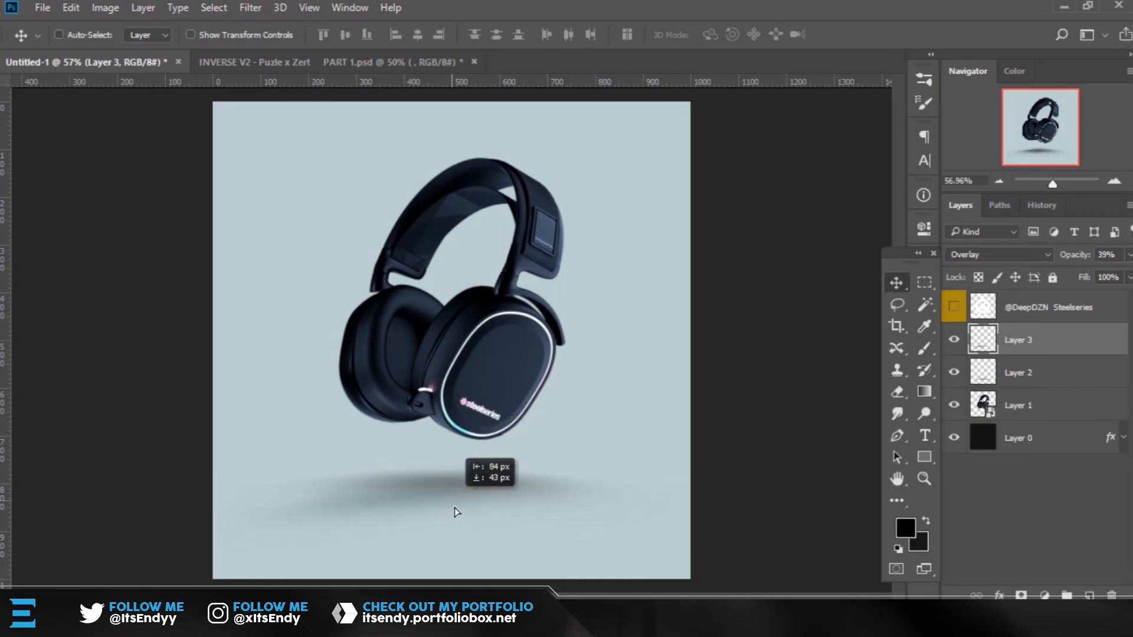
Paint a soft shadow under the headphones, add a glow, and set Saturation to -100
click(225, 62)
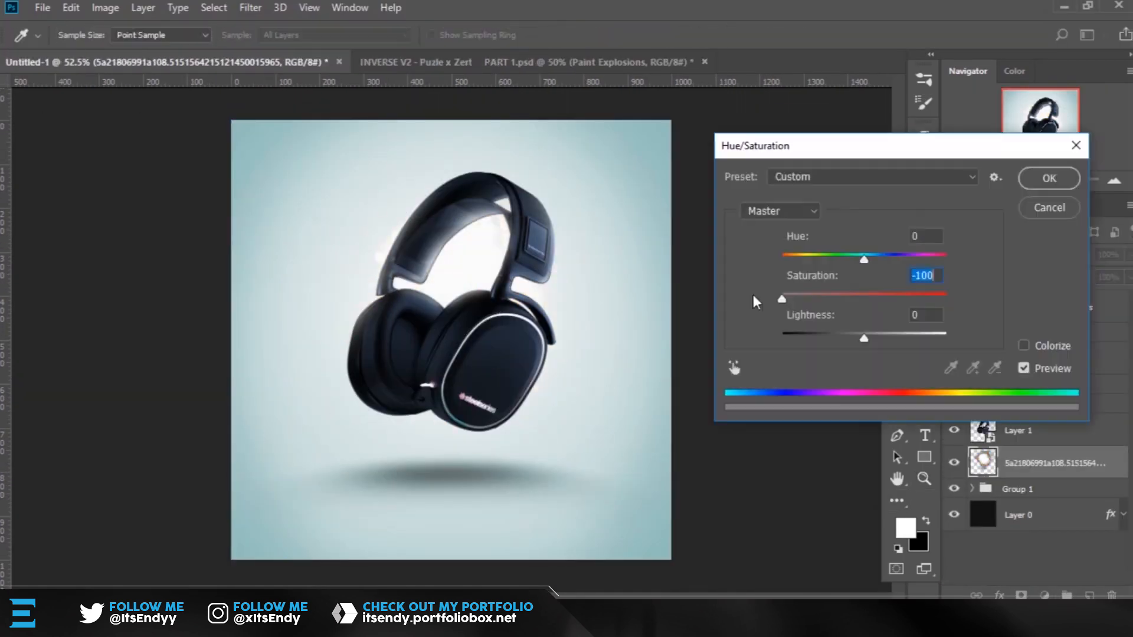
Overlay the white light-streak texture on the headphones and set it to Lighter Color blend
click(1047, 179)
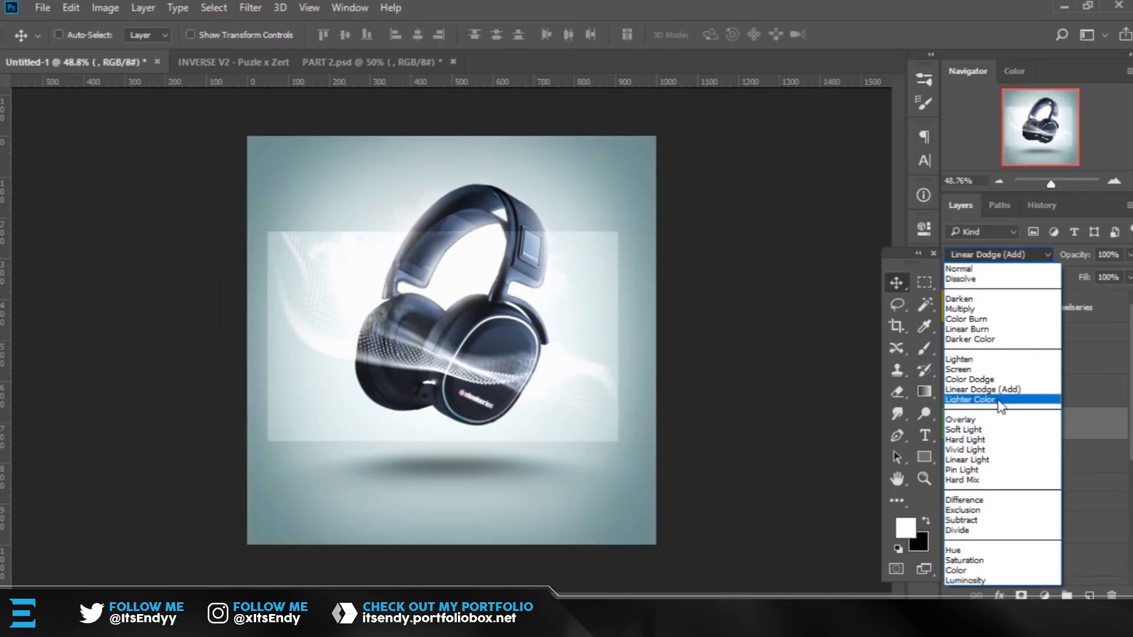
Add blurred background headphones, a Vignette group and a Selective Color layer in a cc group
click(962, 419)
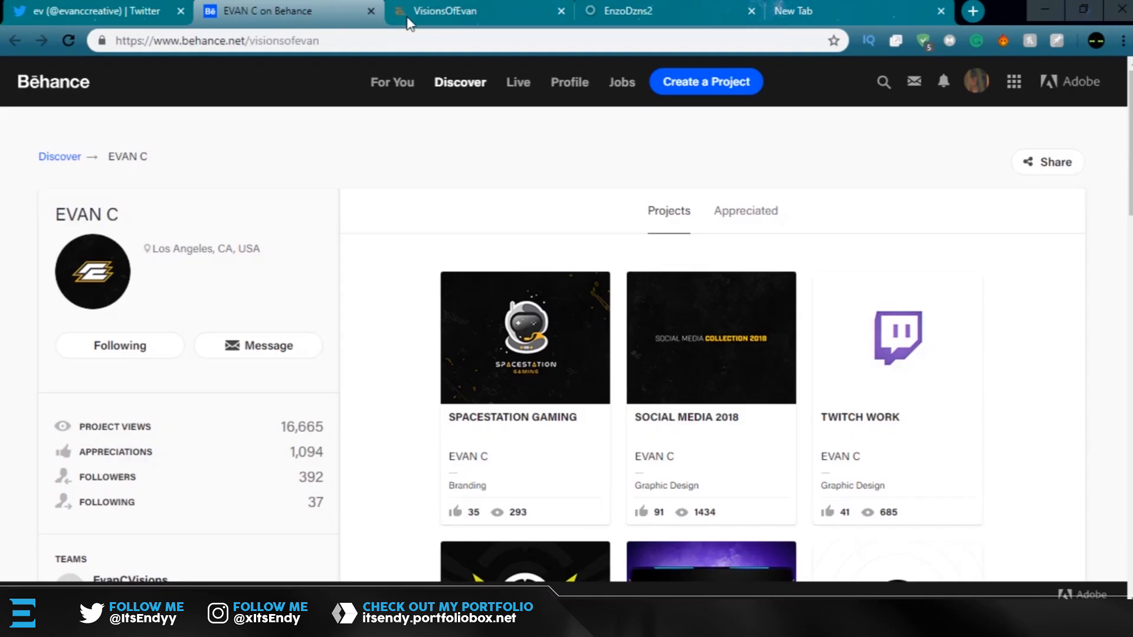
click(93, 11)
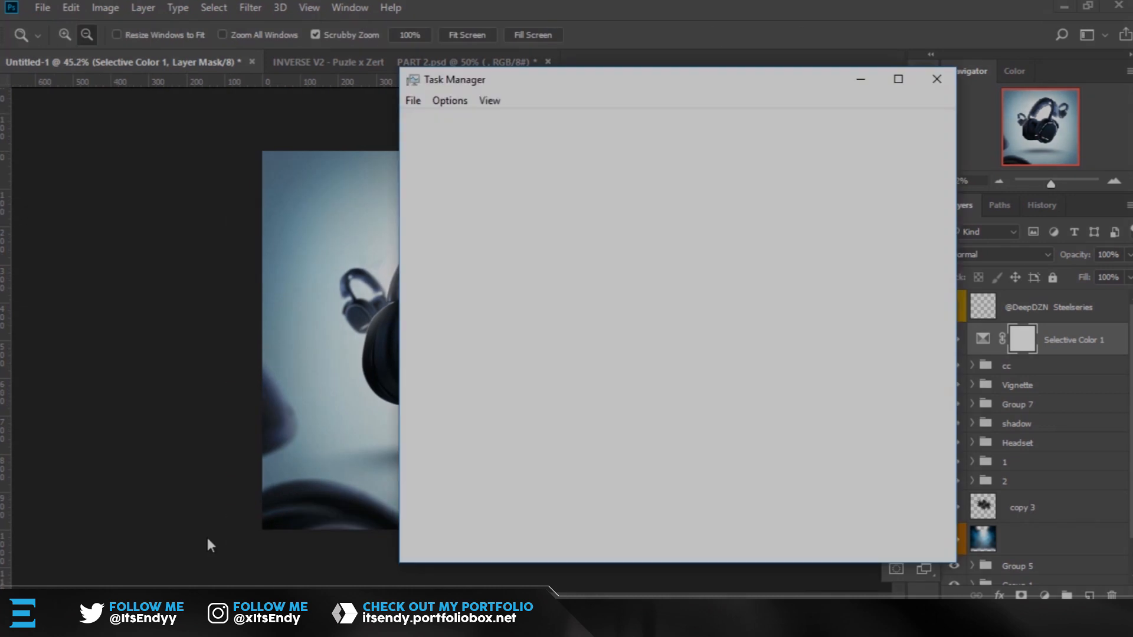
Stretch the shadow group downward and add a merged smart-object copy of the headset
click(936, 79)
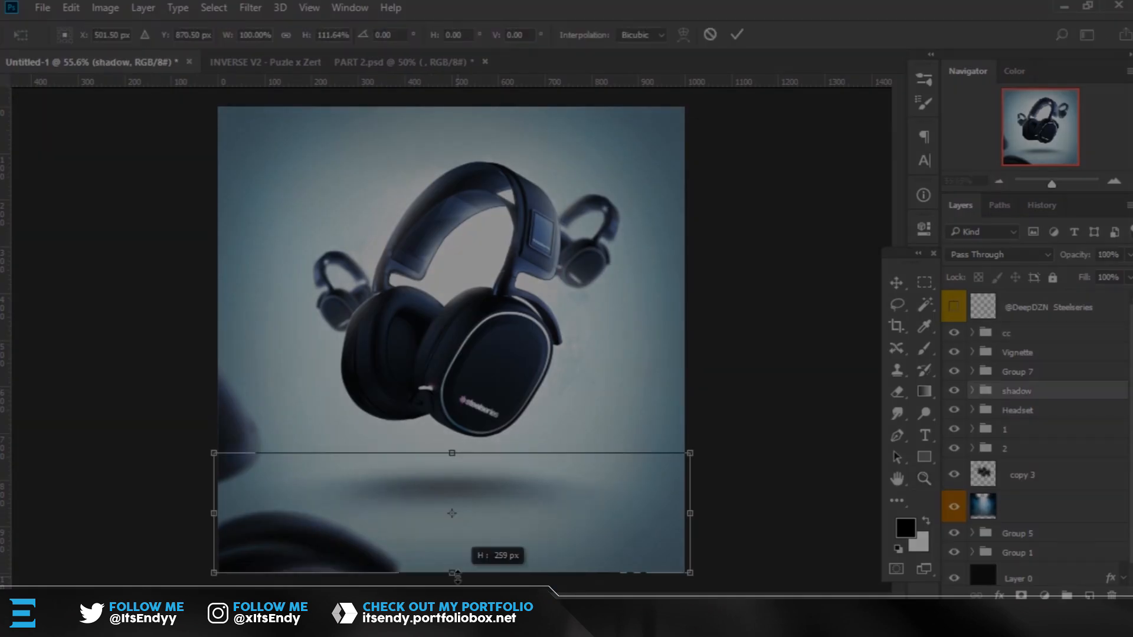
click(736, 35)
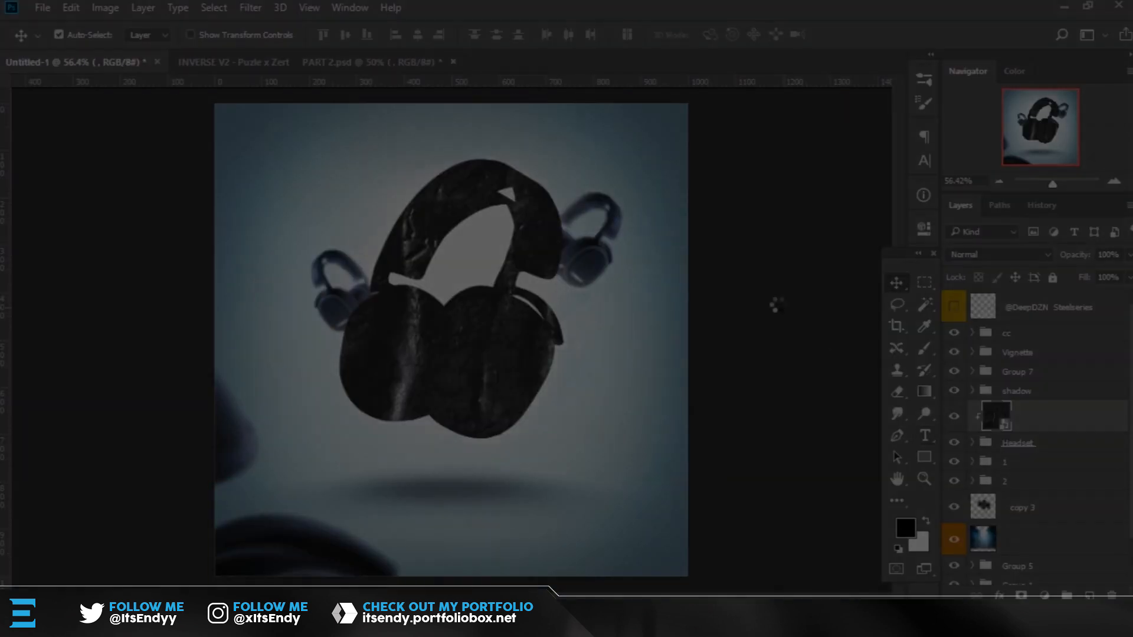